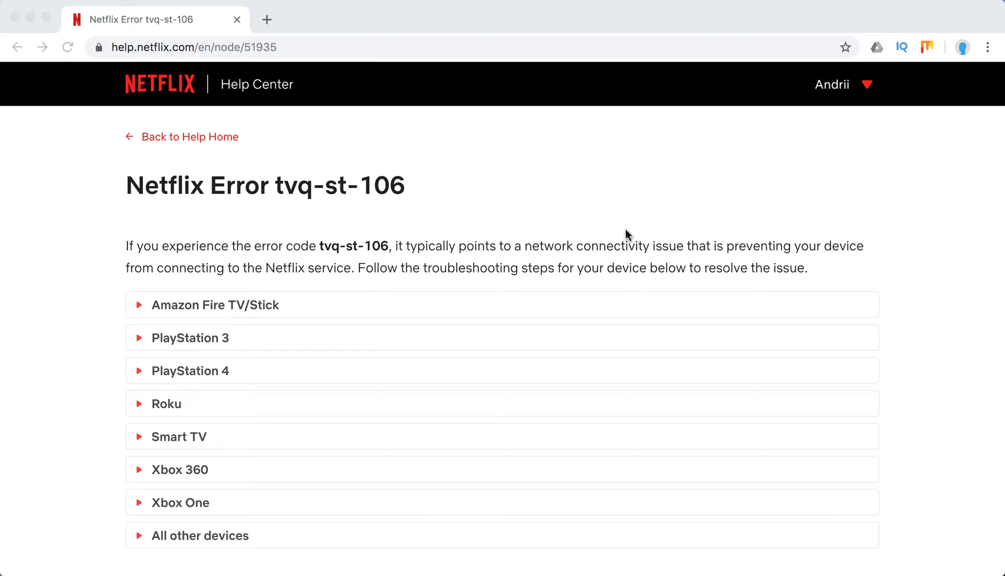
mouse_move(474, 232)
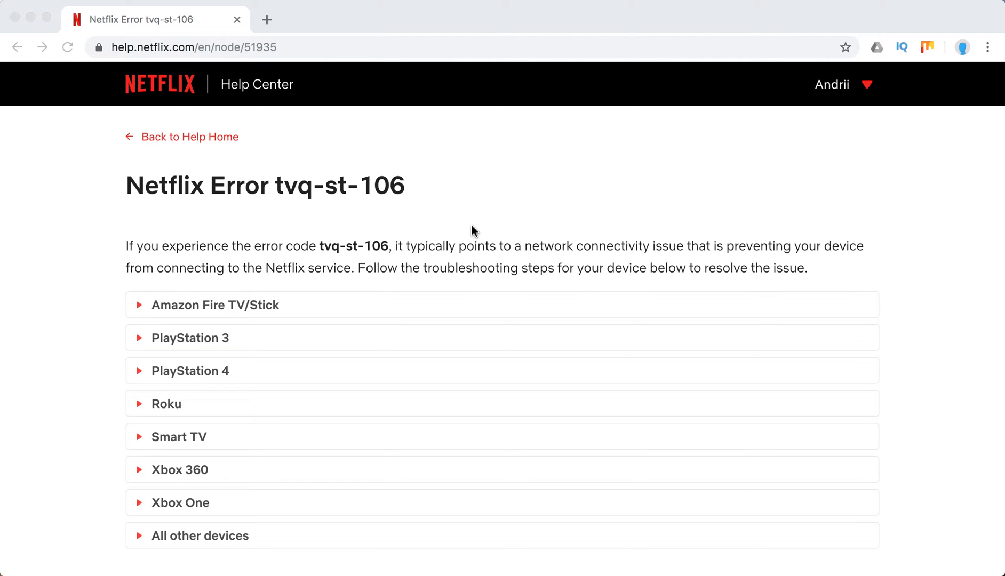
Expand Amazon Fire TV/Stick and its 'Make sure you're connected to the internet' step, then return to the Netflix tab.
scroll(down, 3)
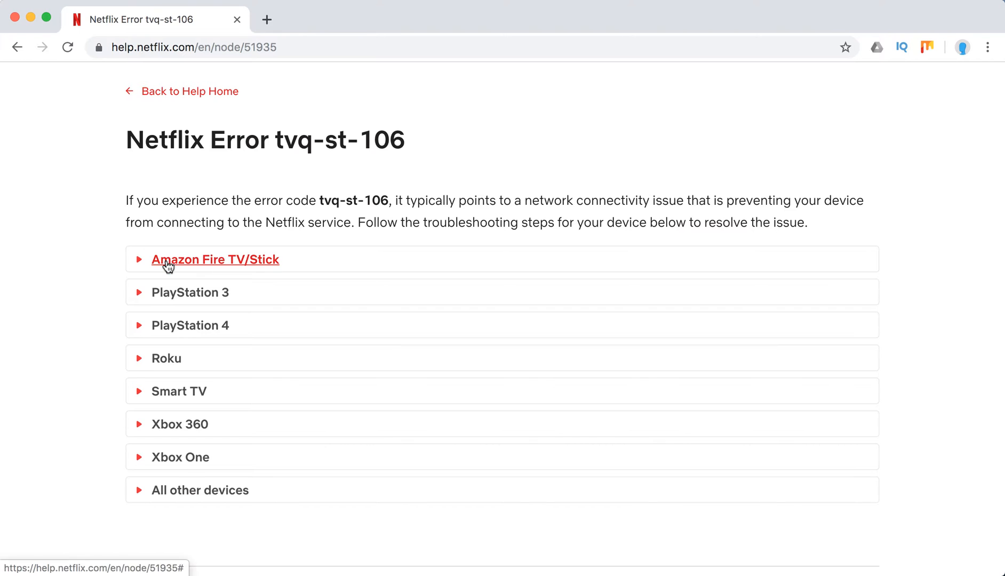
click(215, 259)
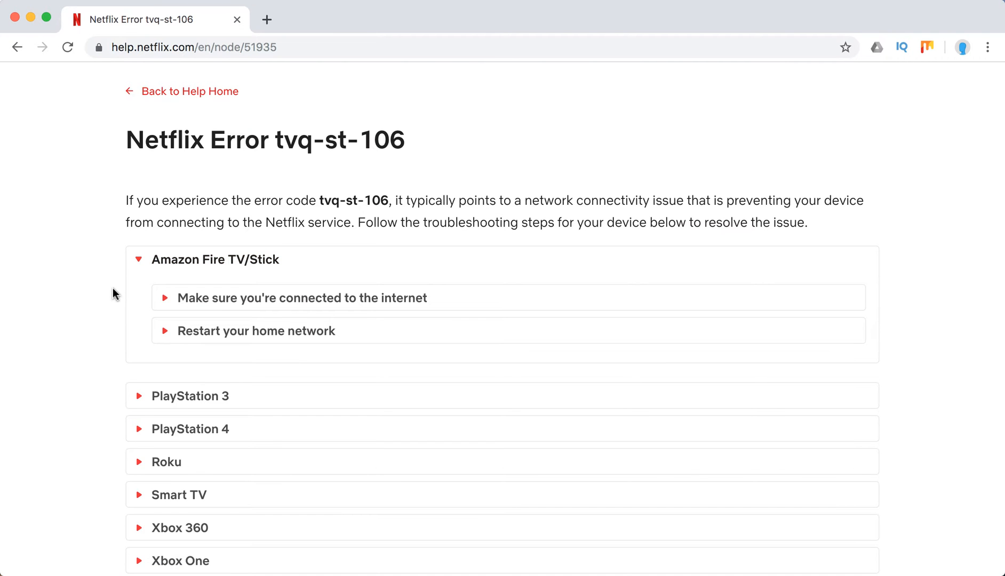
click(299, 297)
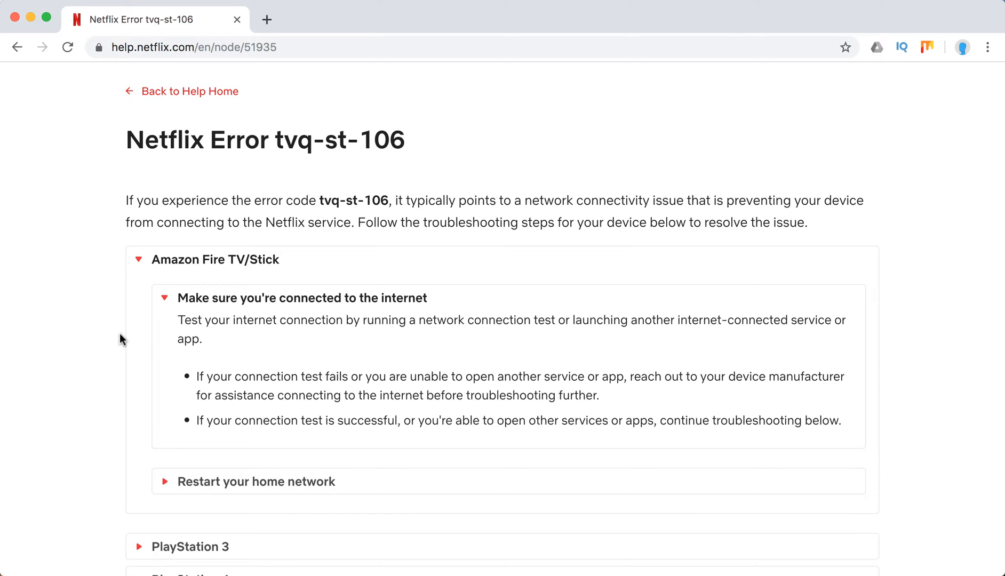
scroll(down, 3)
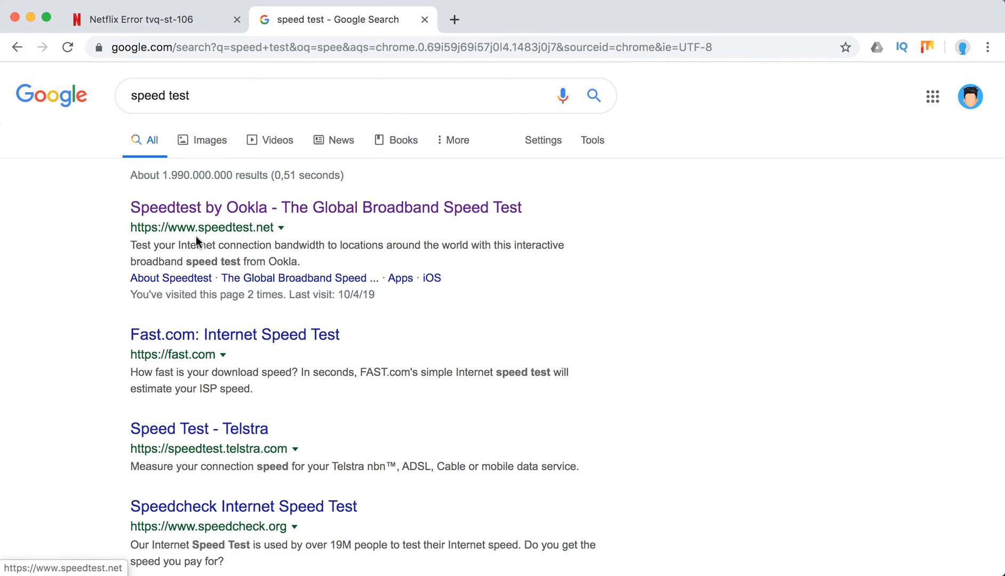
click(148, 19)
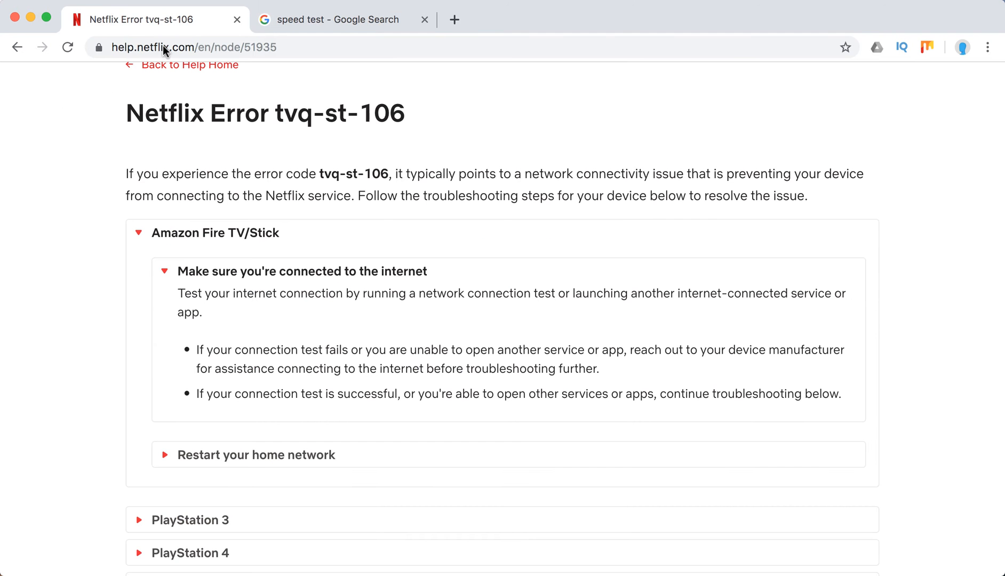
Scroll through the Fire TV restart-your-home-network steps and expand the PlayStation 3 section.
scroll(down, 3)
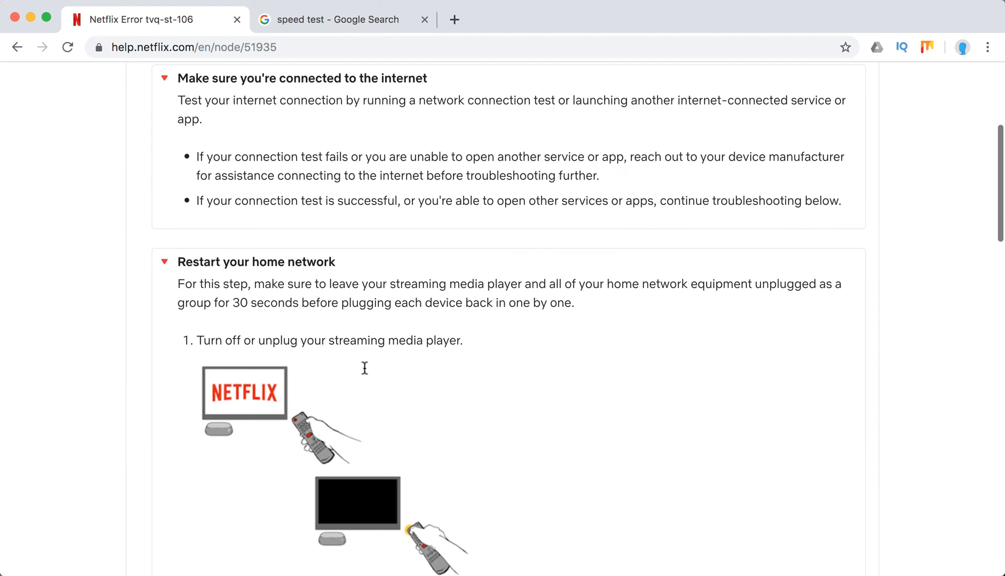
scroll(down, 3)
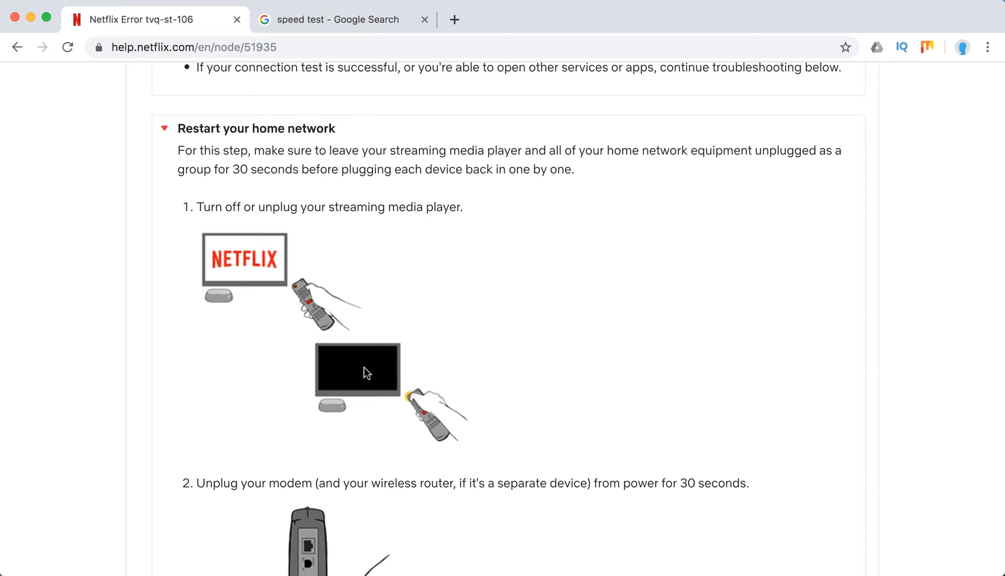
scroll(down, 3)
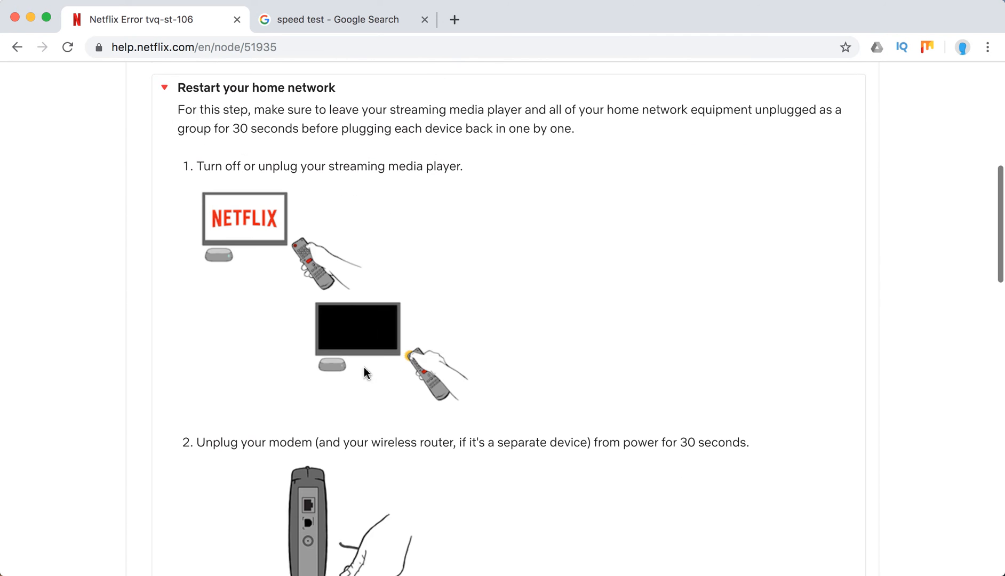
scroll(down, 3)
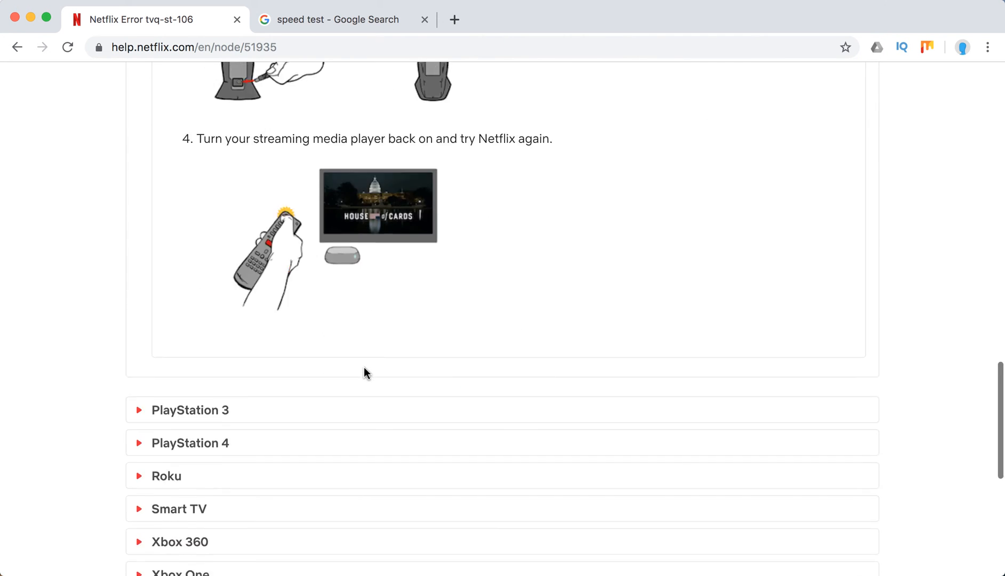
click(190, 410)
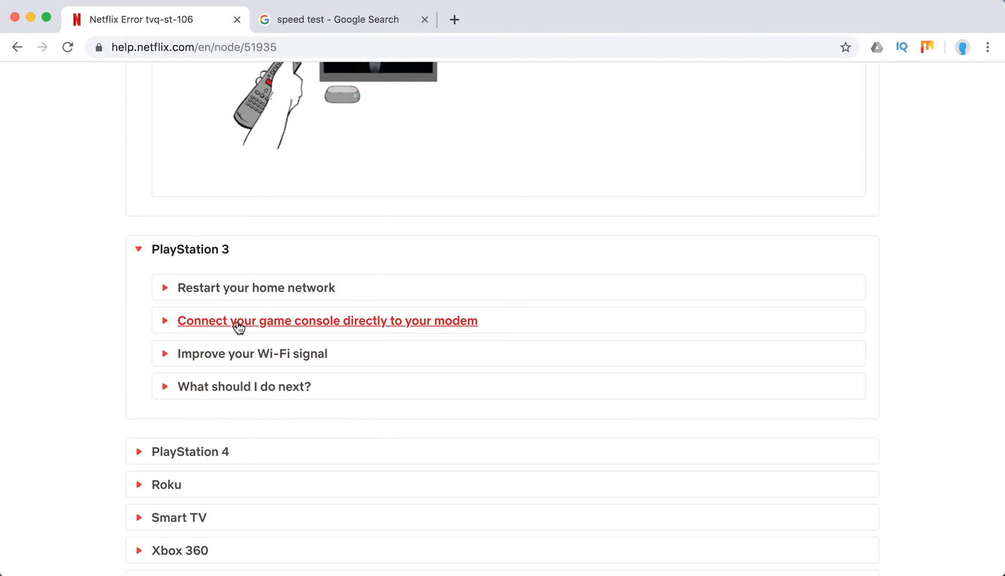
Expand PlayStation 3's 'Connect your game console directly to your modem' steps and scroll through them.
click(327, 320)
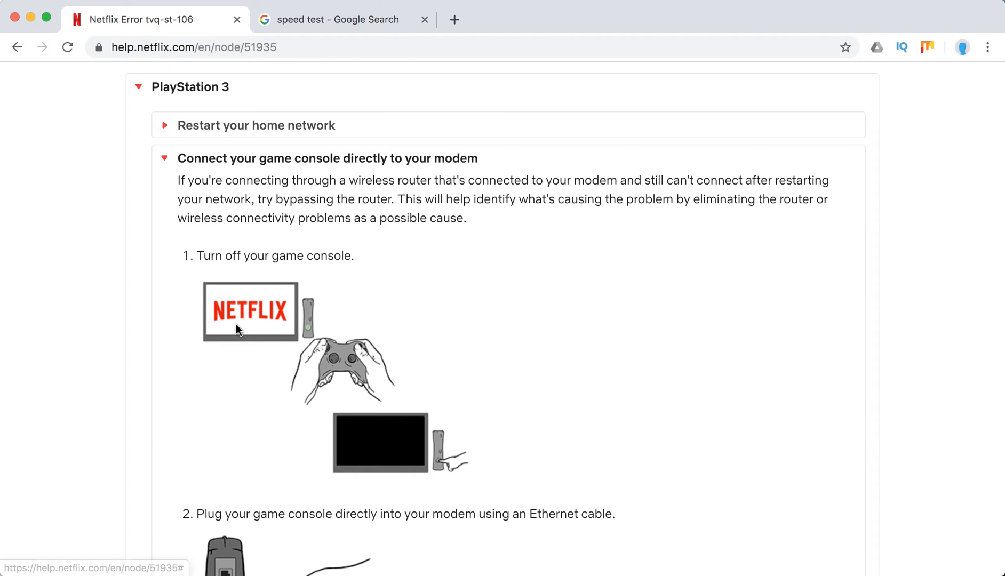
scroll(down, 3)
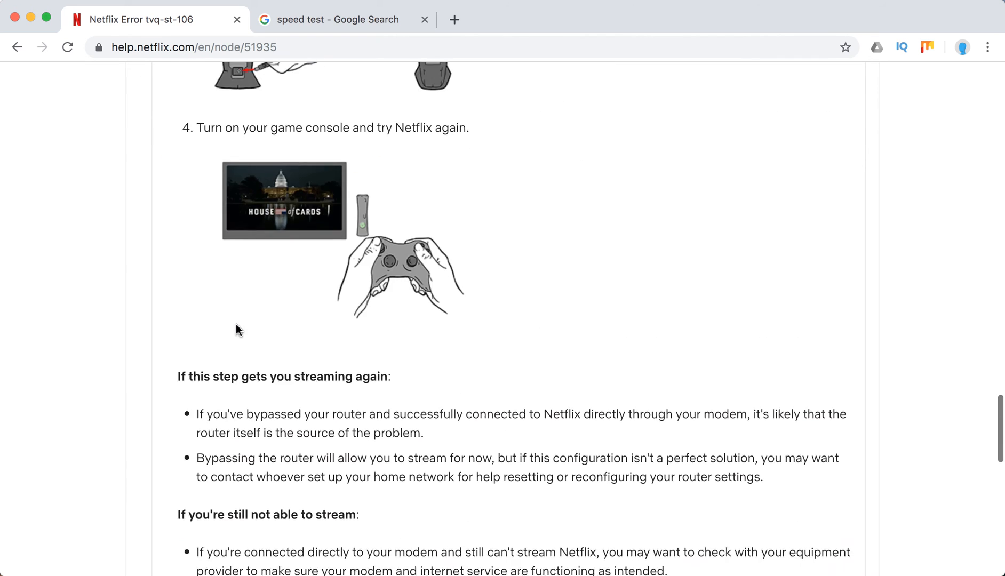
scroll(down, 3)
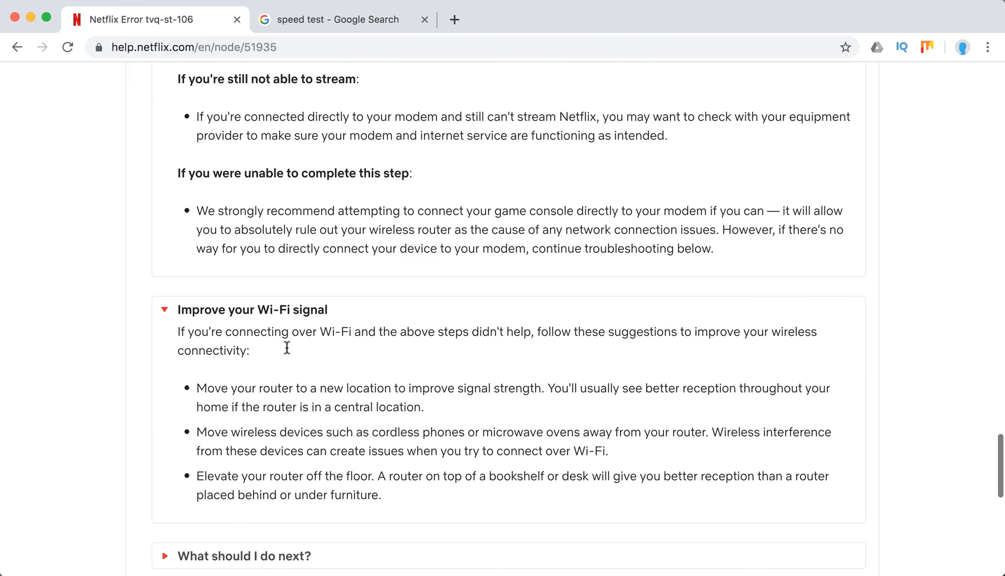
scroll(down, 3)
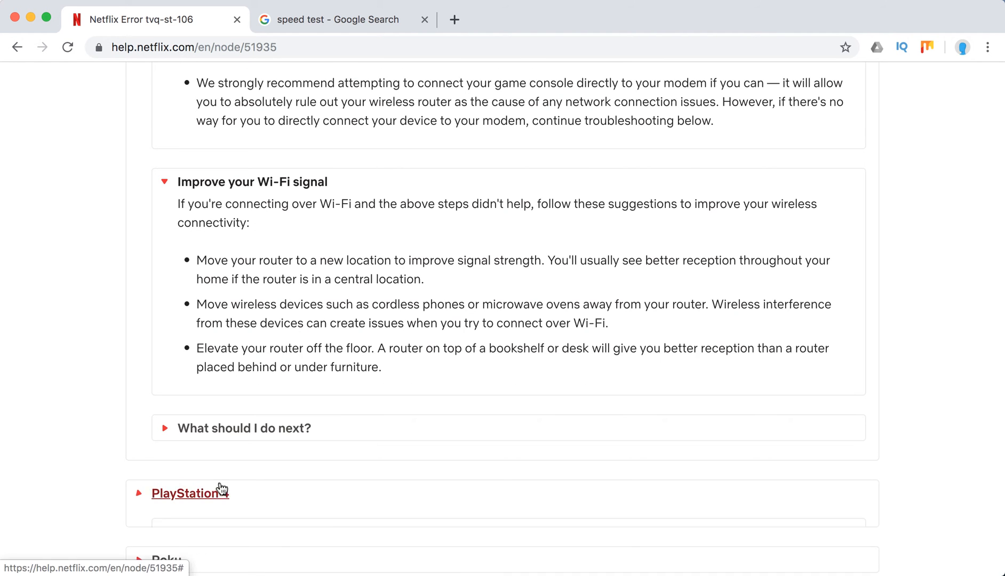
Expand the PlayStation 4, Roku, Smart TV and Xbox 360 troubleshooting sections.
click(190, 493)
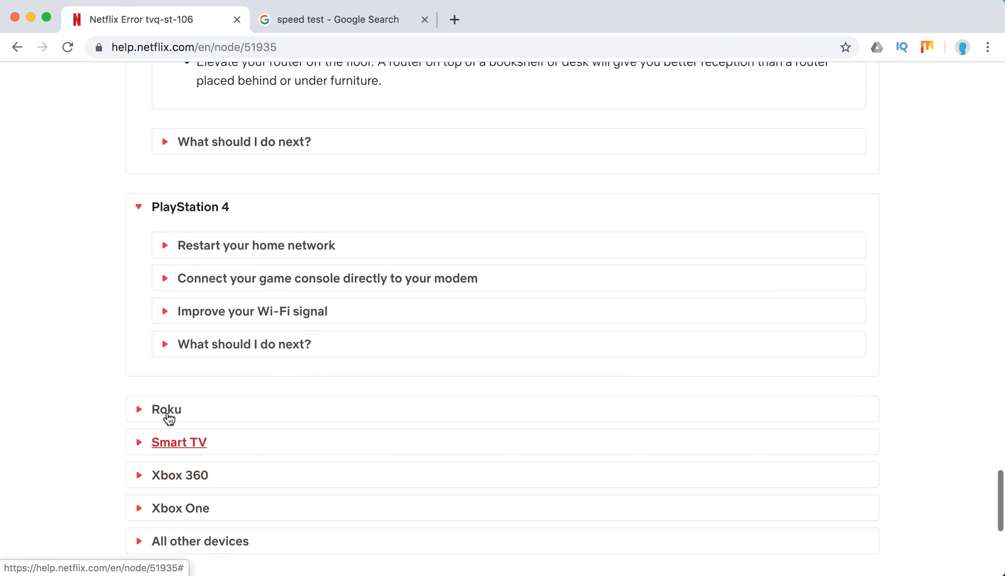
click(166, 410)
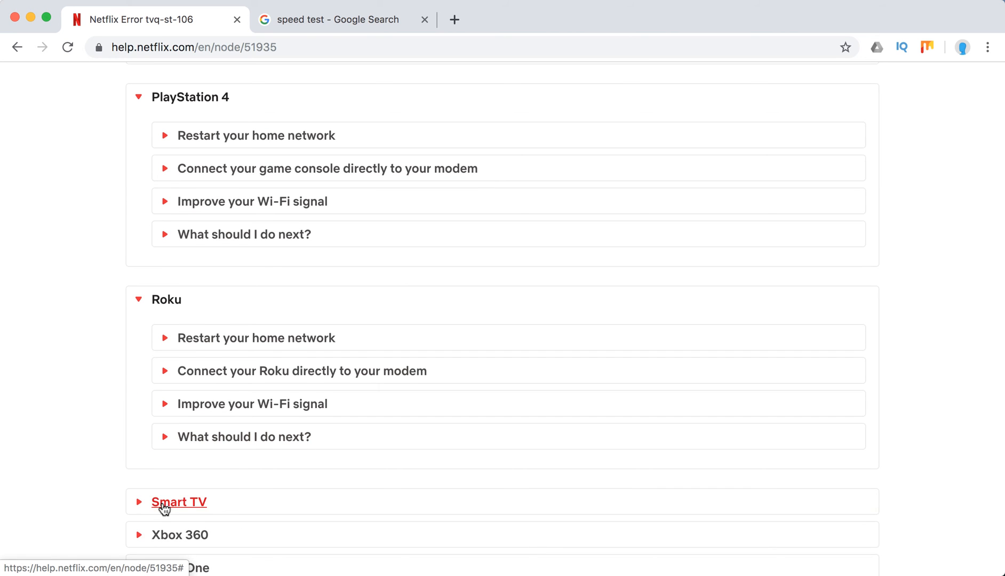
click(179, 501)
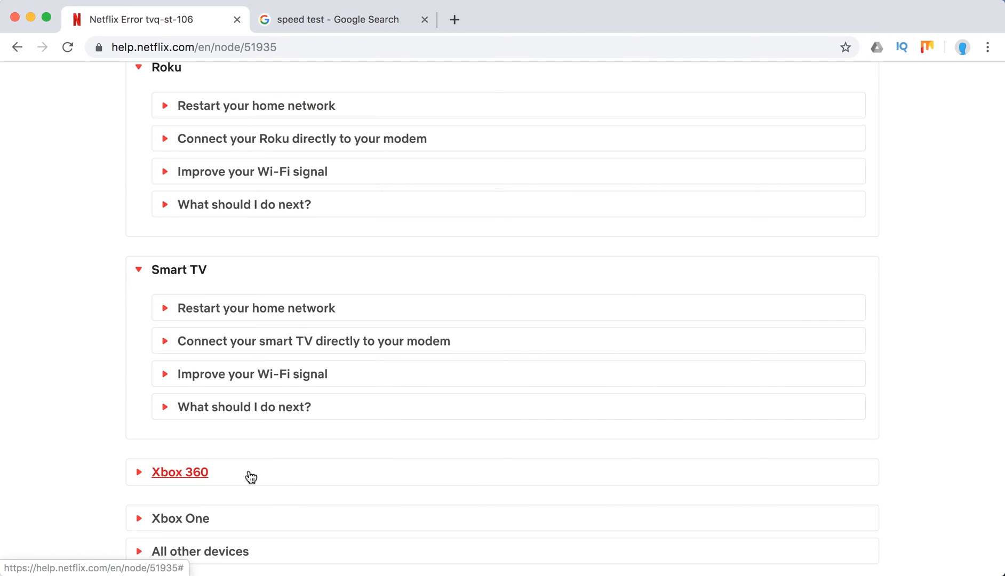
click(180, 472)
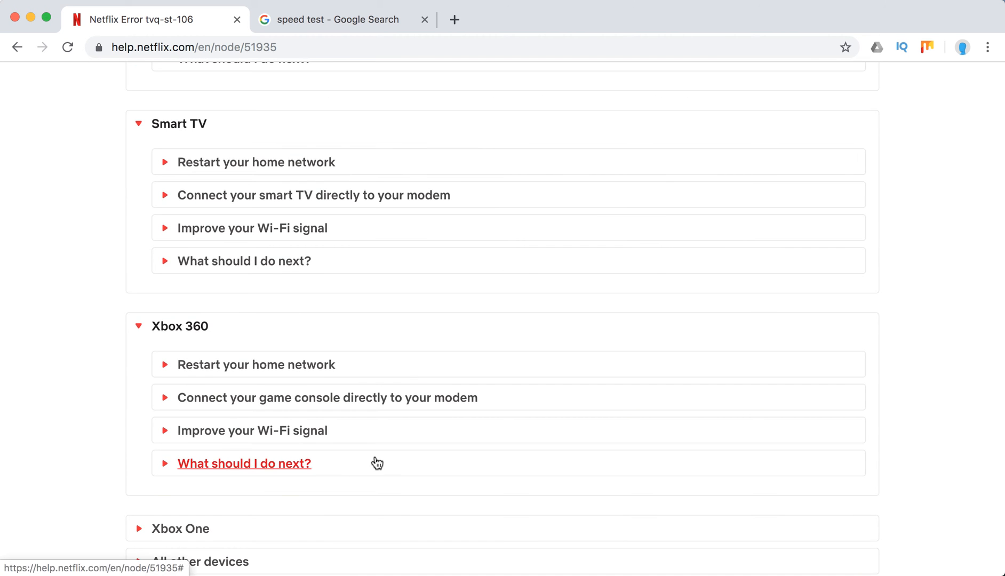
Expand the Xbox One section and its 'What should I do next?' advice.
scroll(down, 3)
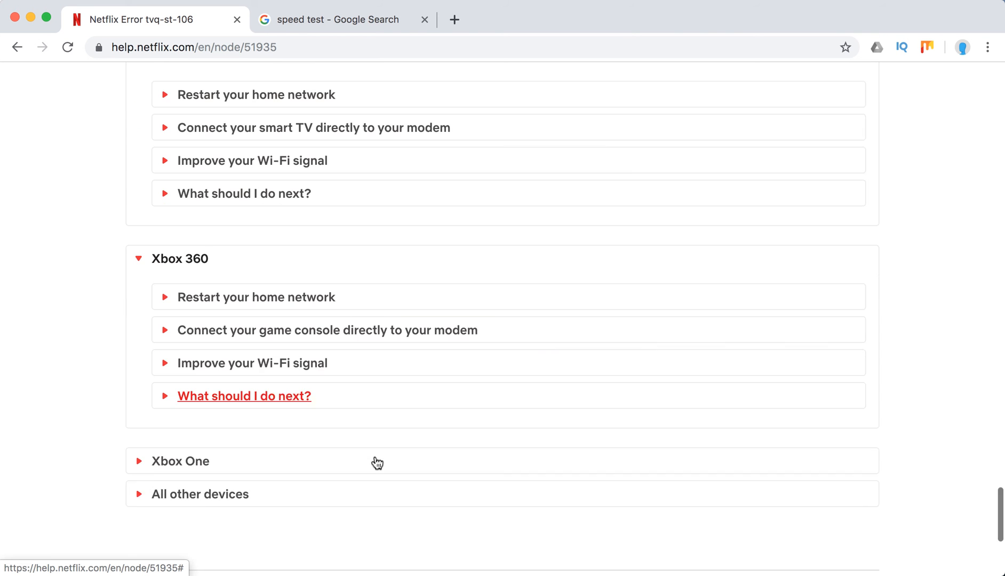
click(180, 461)
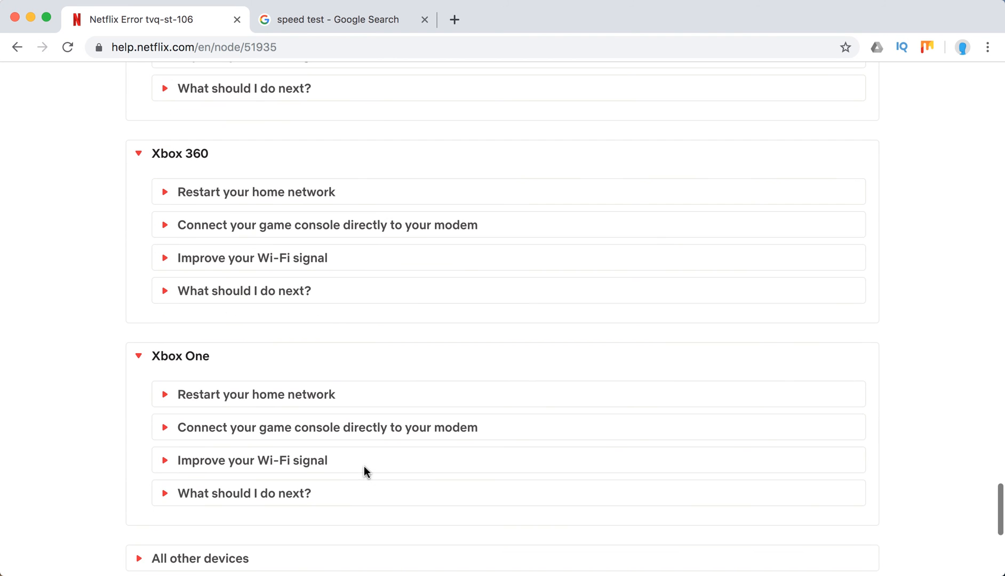
click(243, 493)
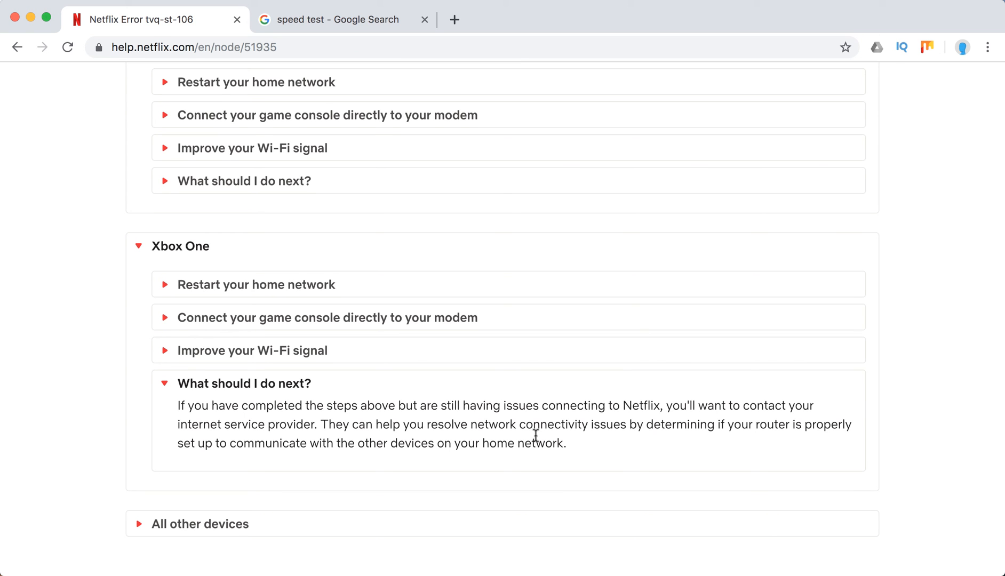
Expand the All other devices section showing the contact-customer-service note.
click(199, 524)
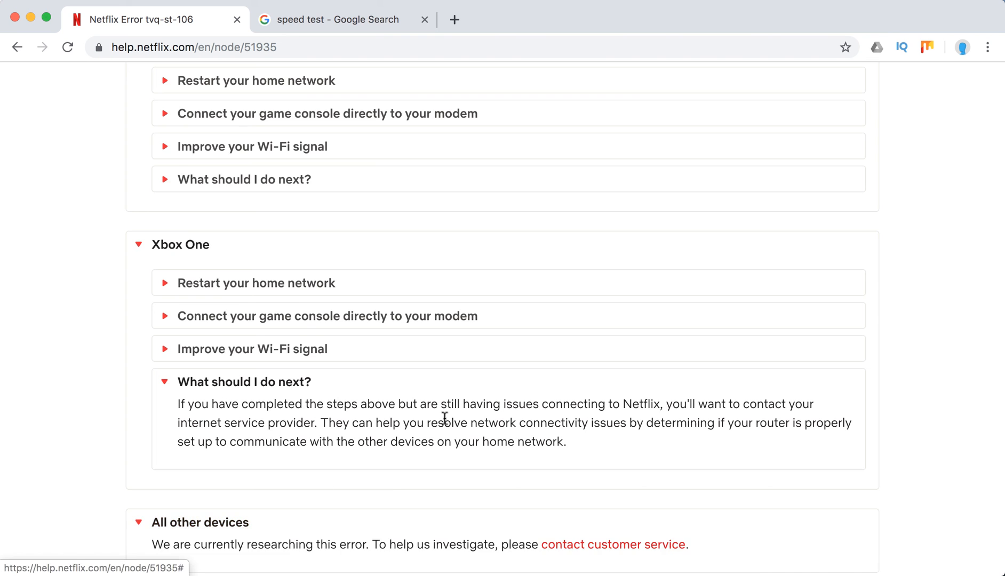
scroll(down, 3)
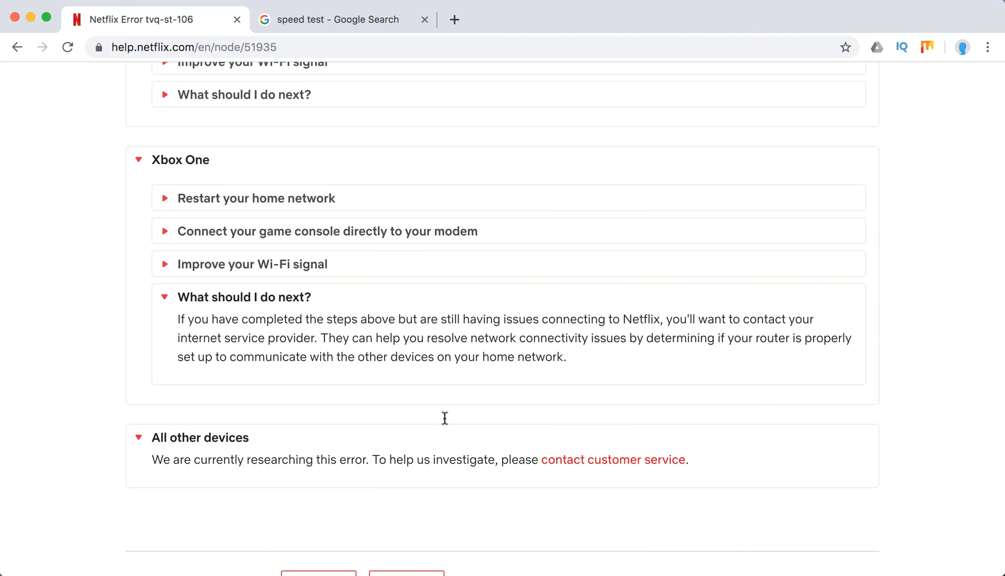